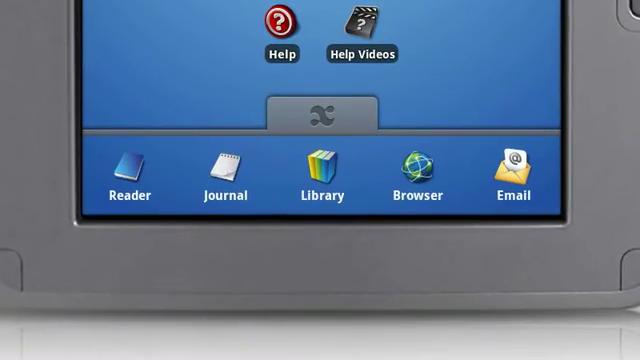
# Launch Journal from the launcher dock, showing the Recent Journals list.
pyautogui.click(226, 170)
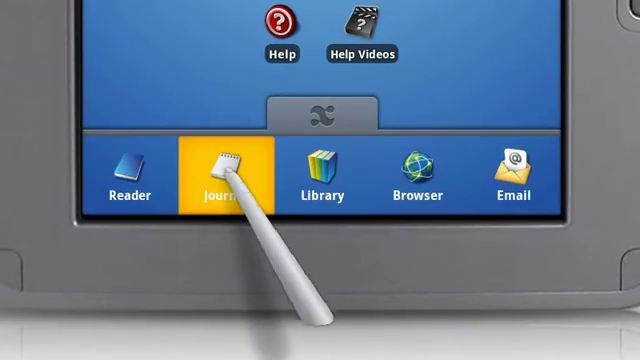
pyautogui.click(228, 164)
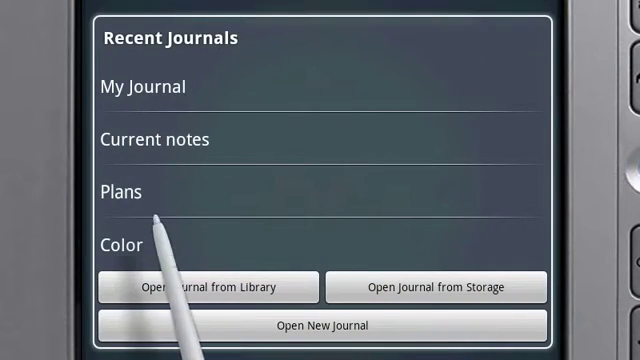
# Open a recent journal to its lined page 3 of 5.
pyautogui.click(140, 86)
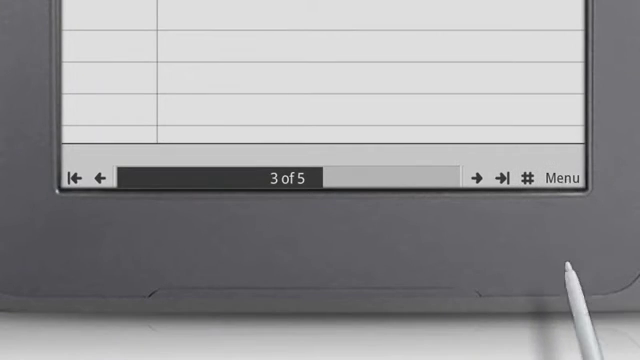
# Show the menu bar and expand the File menu (New, Save, Save As, Quit).
pyautogui.click(564, 180)
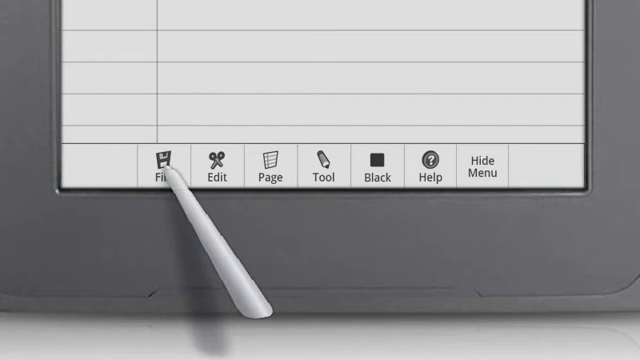
pyautogui.click(160, 170)
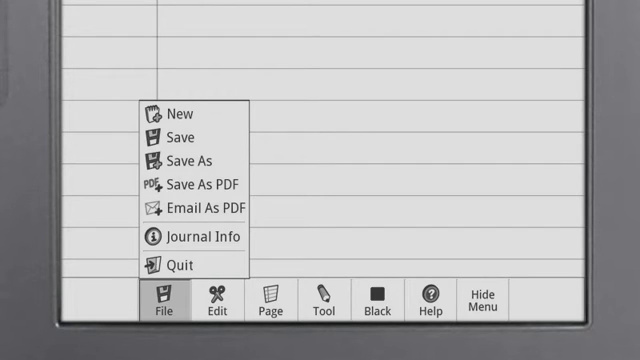
pyautogui.moveTo(196, 184)
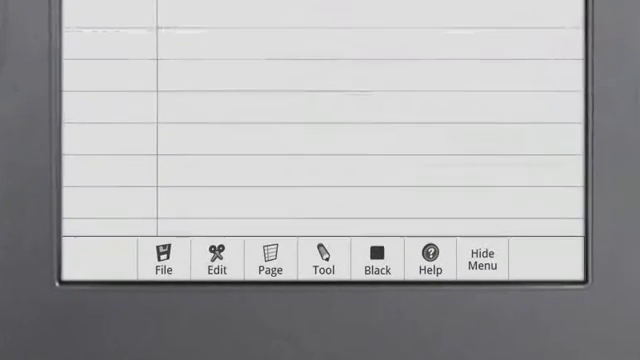
# Expand the Edit menu listing Undo, Redo, Cut, Copy, Paste and Settings.
pyautogui.click(216, 258)
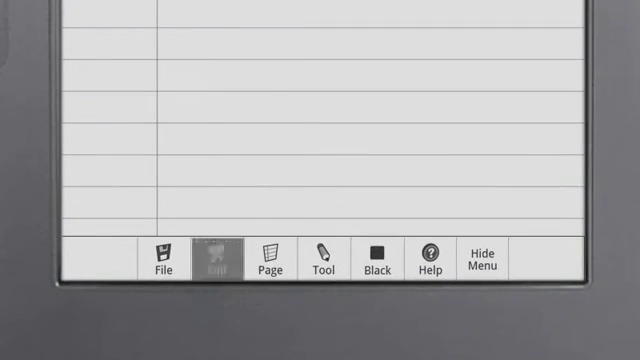
pyautogui.click(216, 262)
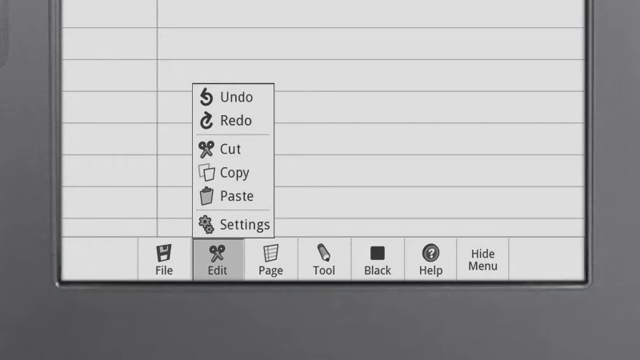
pyautogui.moveTo(224, 224)
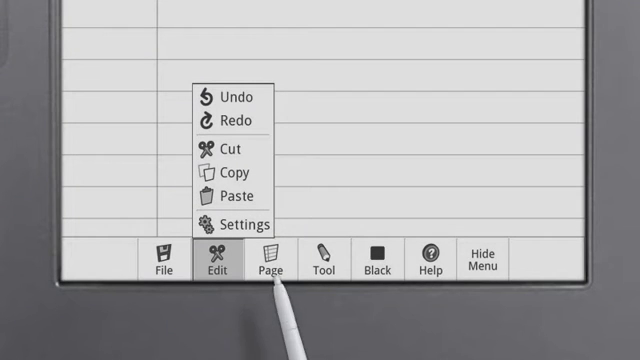
# Review the Page menu (Plain, Lined, Graph, new page, delete page) and close it.
pyautogui.click(264, 262)
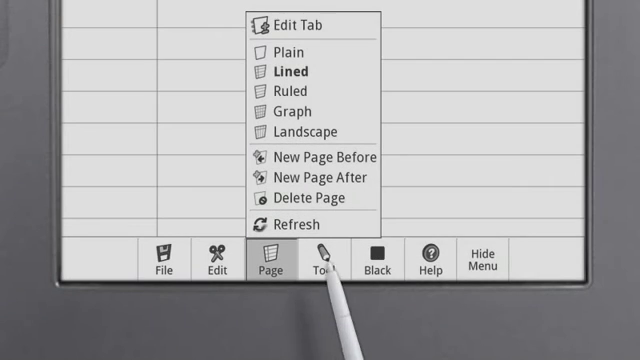
pyautogui.click(324, 264)
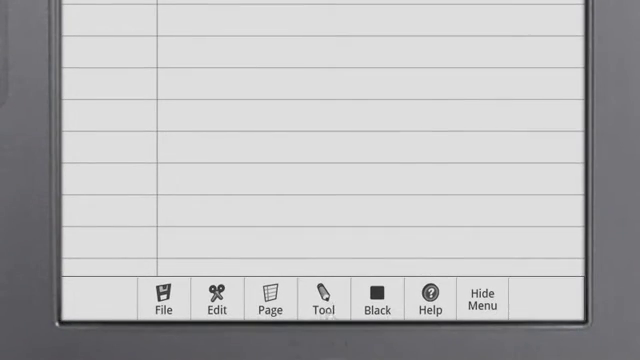
# Draw a wavy curve and a quadrilateral, then erase the curve's right half with the eraser.
pyautogui.click(320, 304)
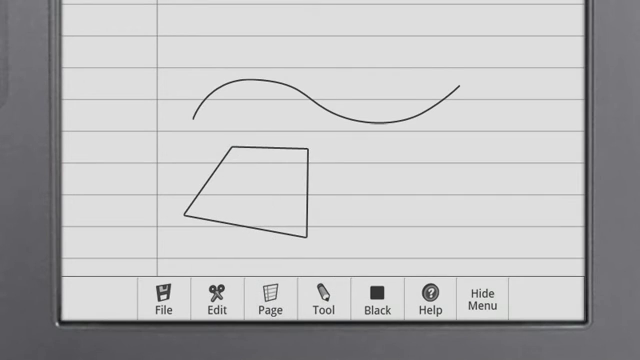
pyautogui.click(320, 296)
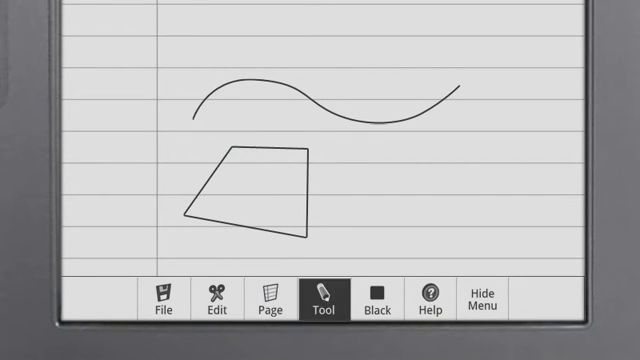
pyautogui.click(320, 300)
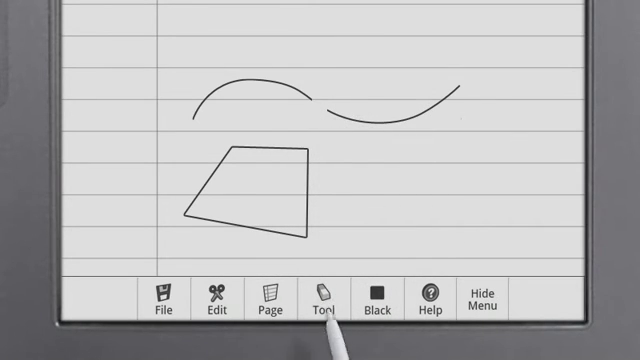
pyautogui.click(324, 302)
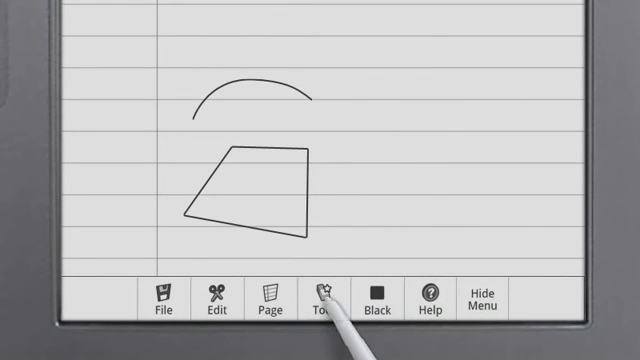
# Lasso the quadrilateral with Select and drag it to the right side of the page.
pyautogui.click(324, 296)
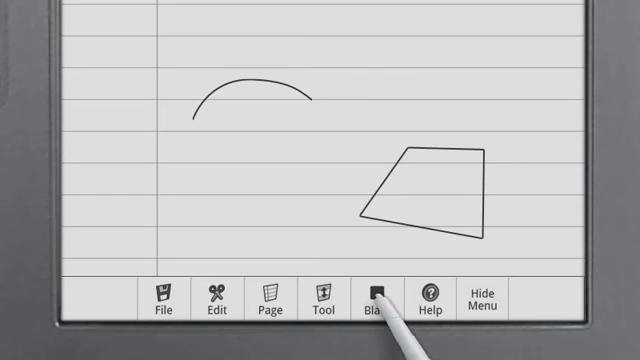
pyautogui.click(376, 298)
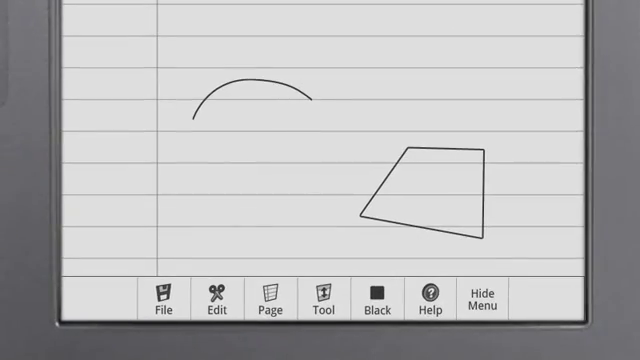
# Expand the File menu again, showing the Quit option.
pyautogui.click(484, 296)
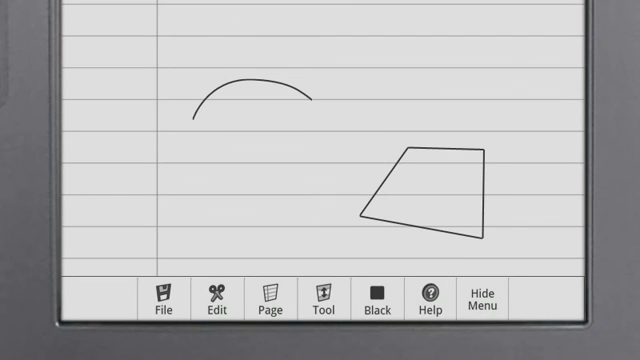
pyautogui.click(160, 298)
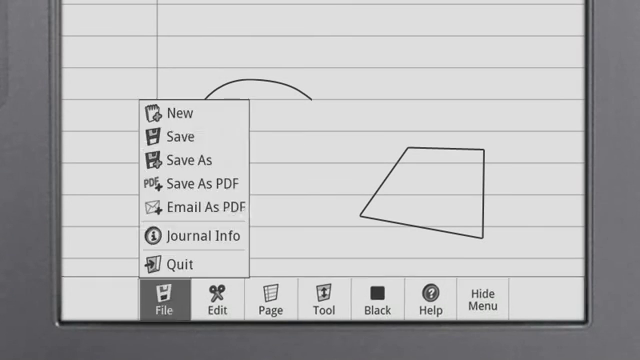